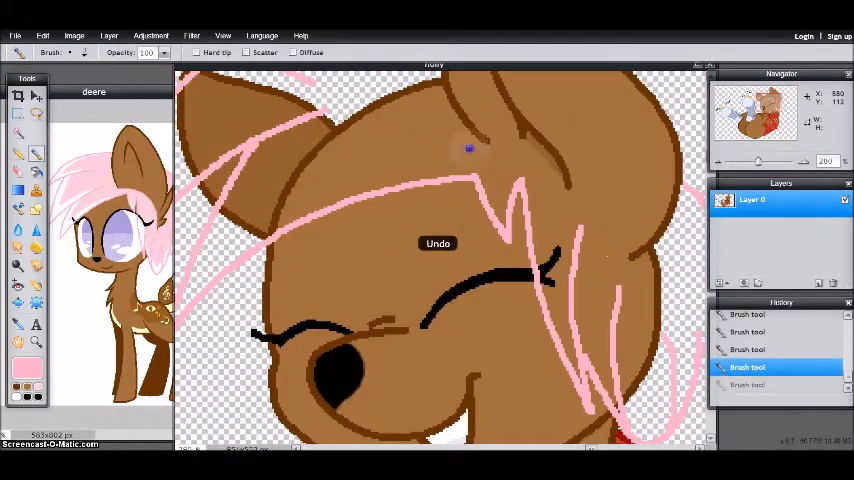
- Sketch a pink mane guideline stroke across the top of the pony's head
{"action": "left_click_drag", "start_coordinate": [468, 148], "coordinate": [628, 232]}
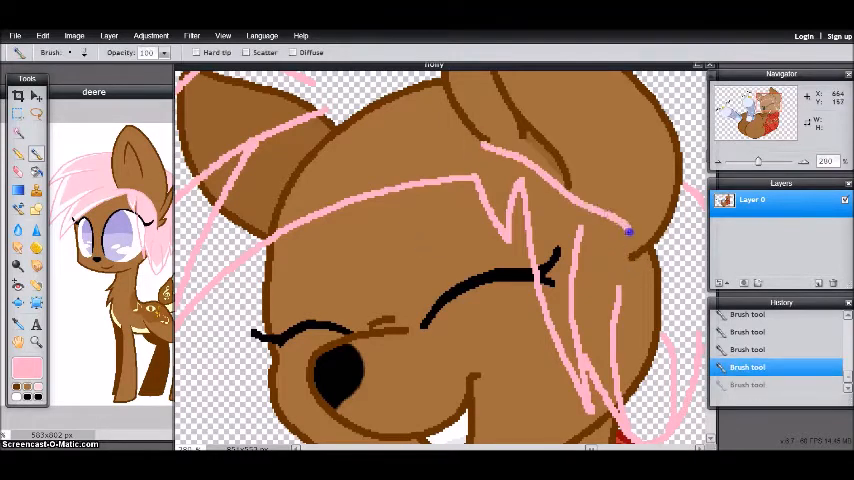